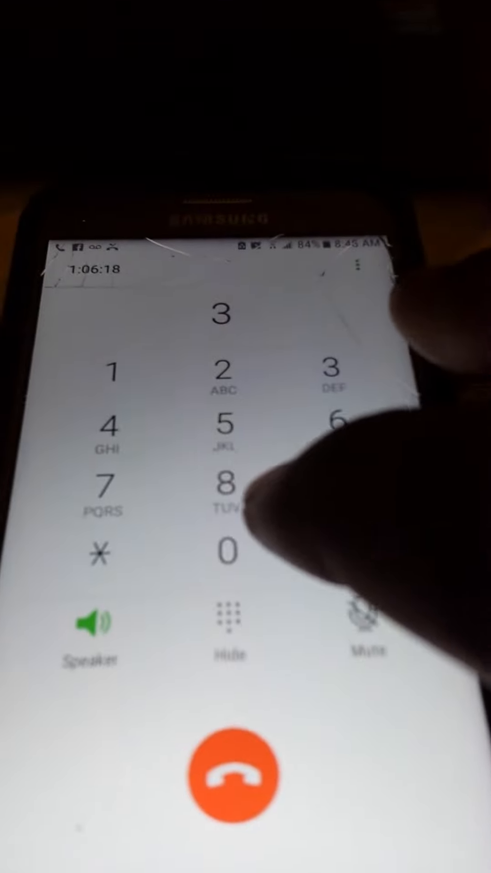
click(221, 554)
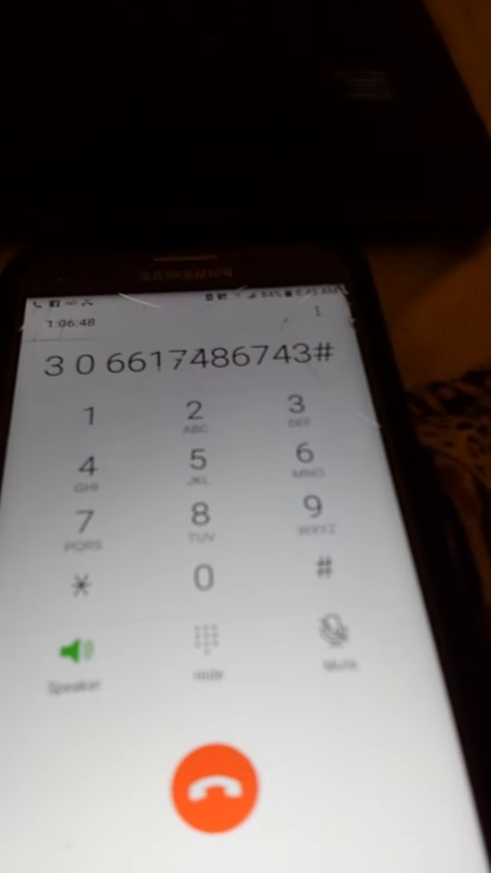
click(216, 783)
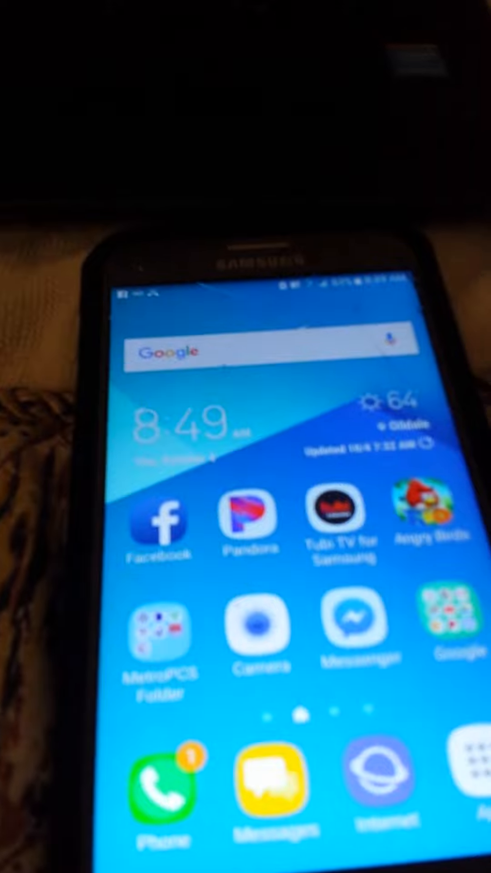